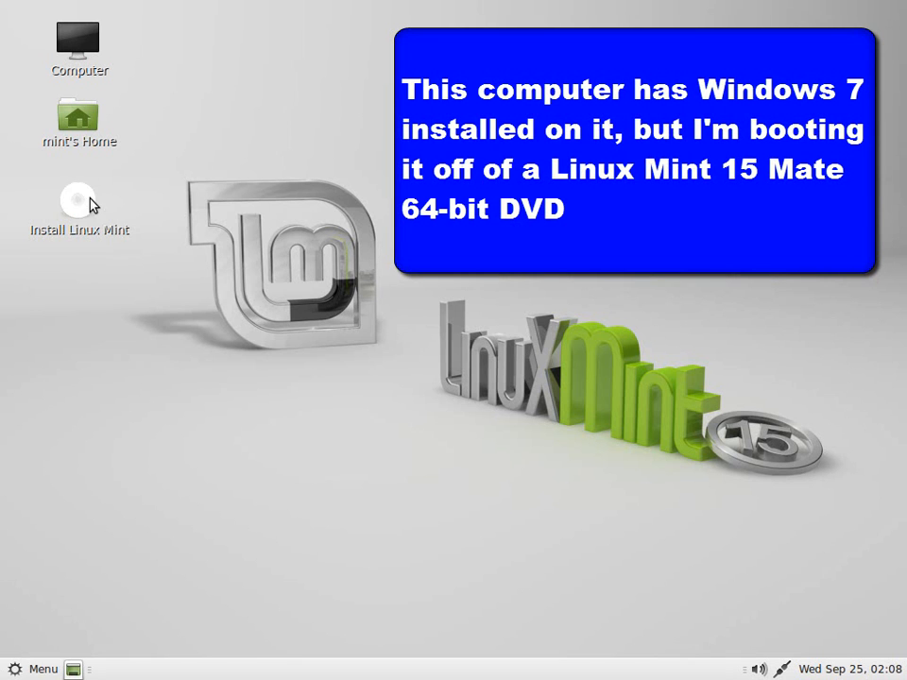
- Launch the Linux Mint installer from its desktop icon, landing on the Welcome page with English
double_click(79, 201)
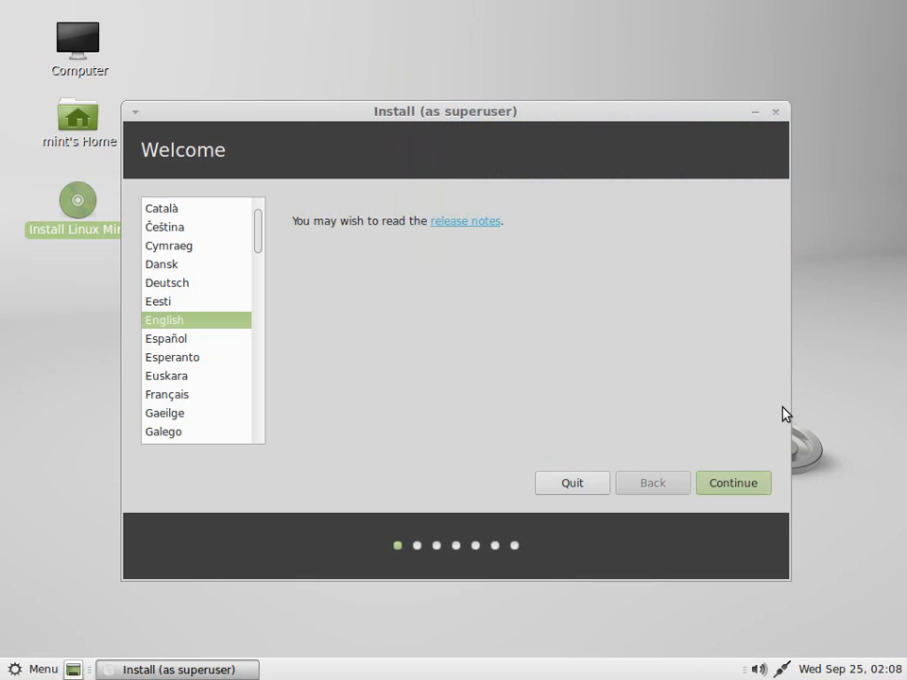
mouse_move(735, 483)
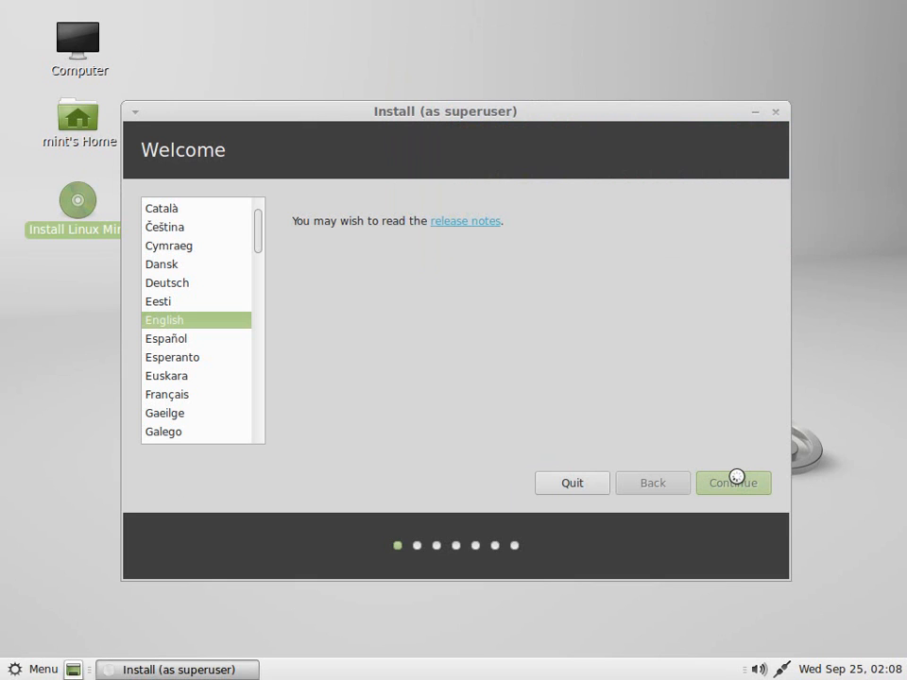
- Accept English, pass the disk-space and internet readiness checks, and reach the installation type choices
left_click(733, 483)
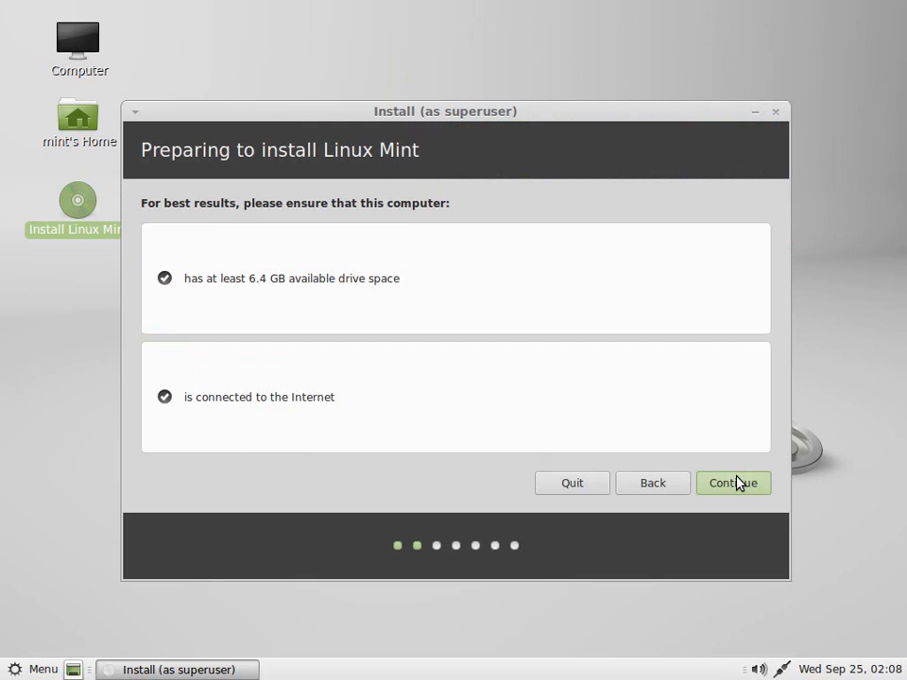
left_click(733, 483)
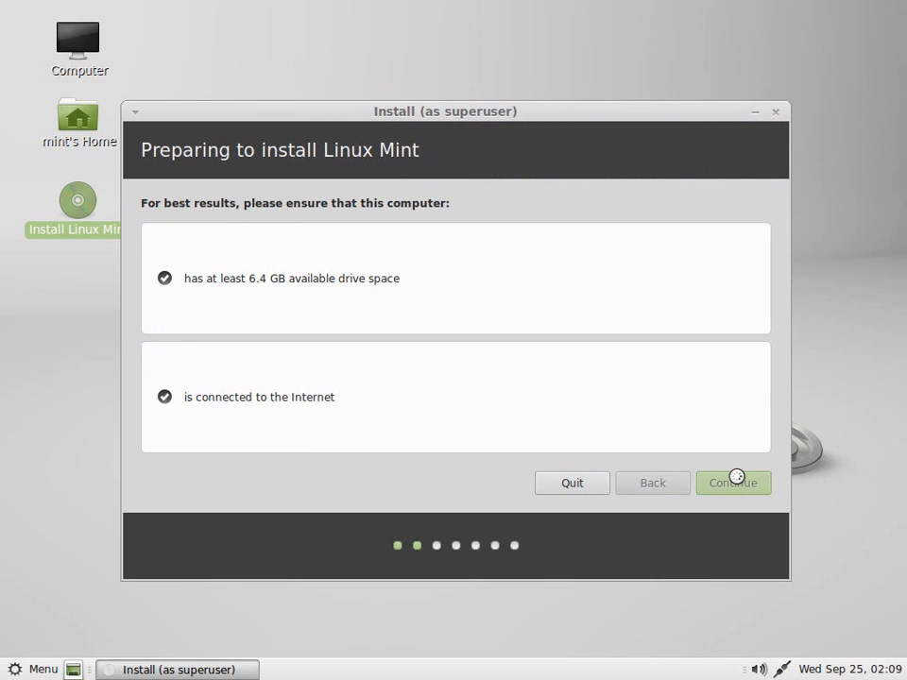
left_click(733, 484)
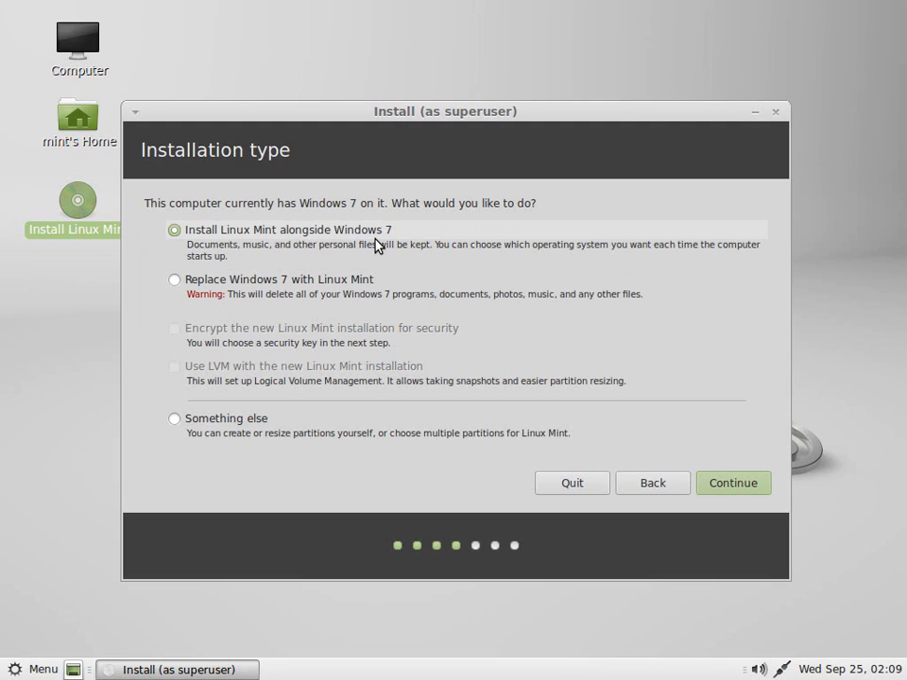
mouse_move(166, 298)
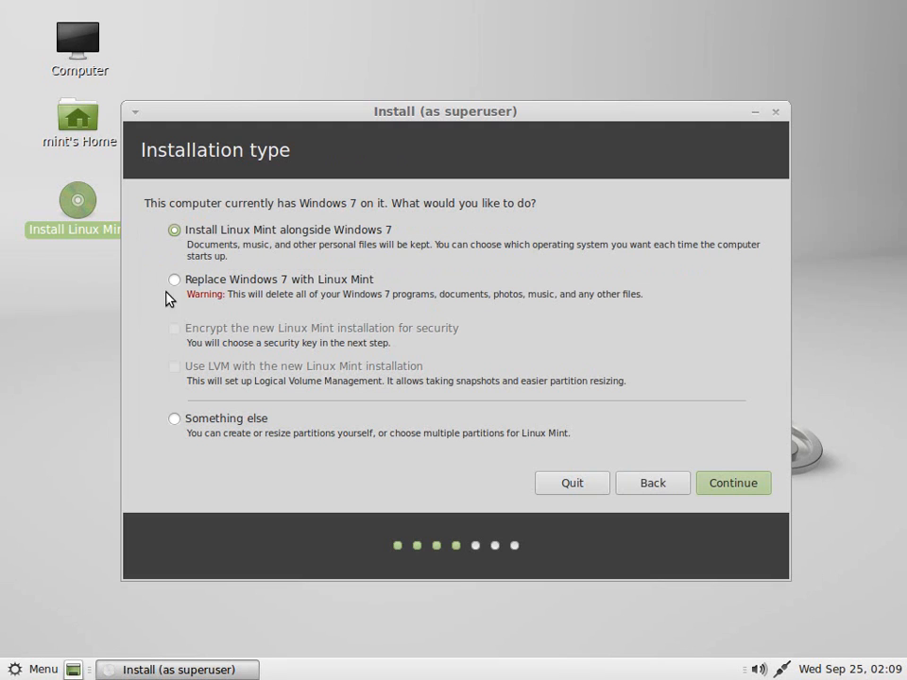
mouse_move(268, 234)
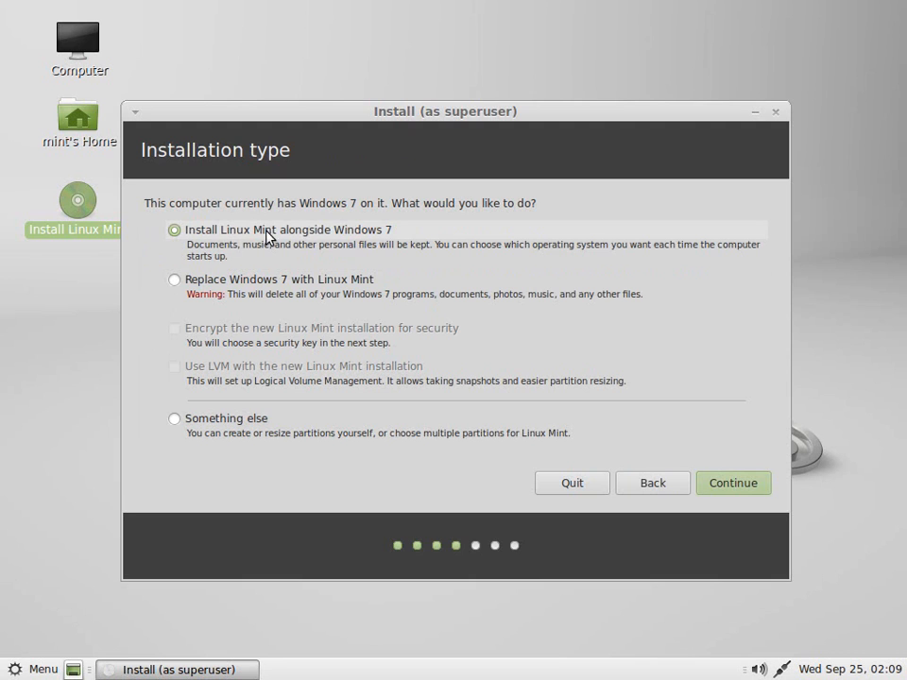
mouse_move(342, 238)
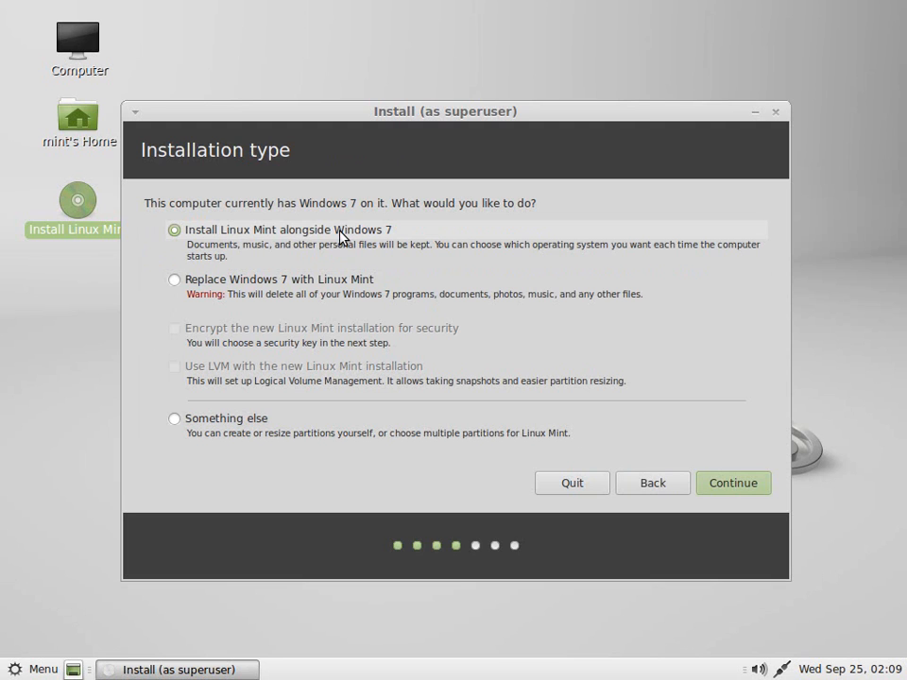
mouse_move(162, 242)
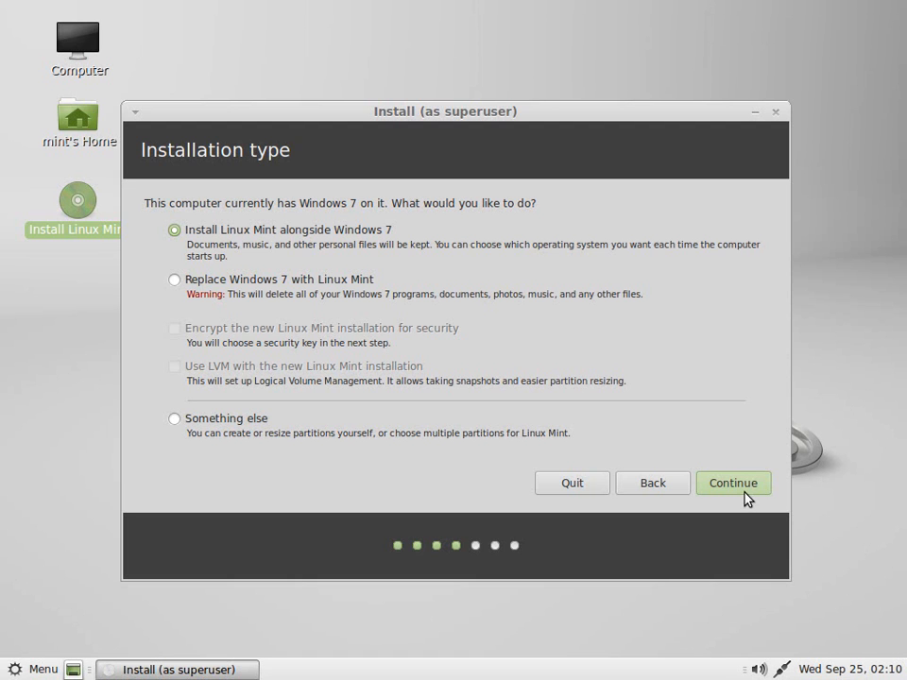
- Install alongside Windows 7 with the 68.9 GB / 54.8 GB split and confirm writing partition changes to disk
left_click(733, 484)
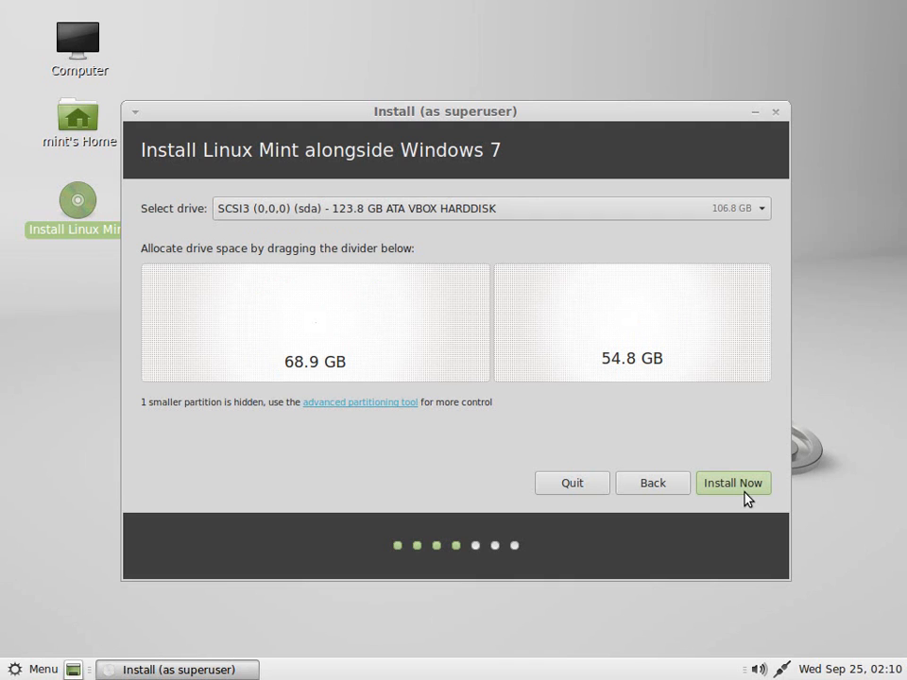
left_click(733, 483)
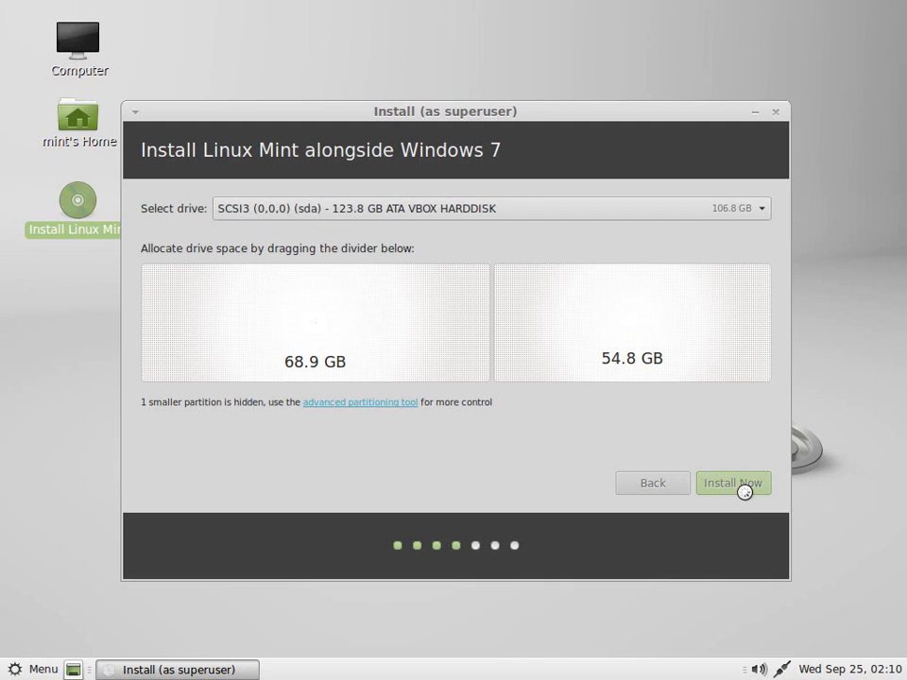
left_click(733, 483)
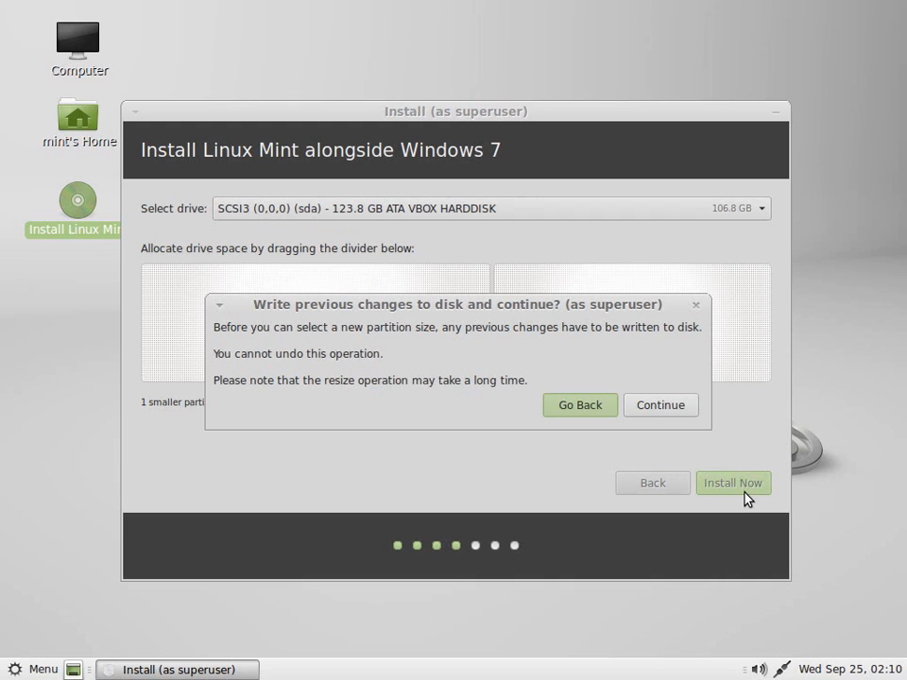
mouse_move(669, 427)
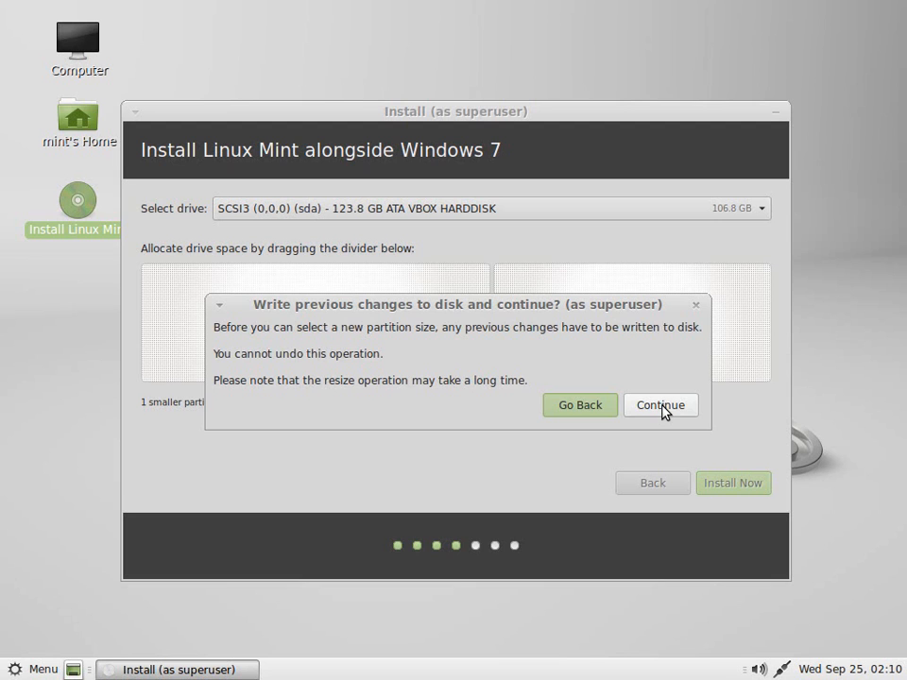
left_click(662, 404)
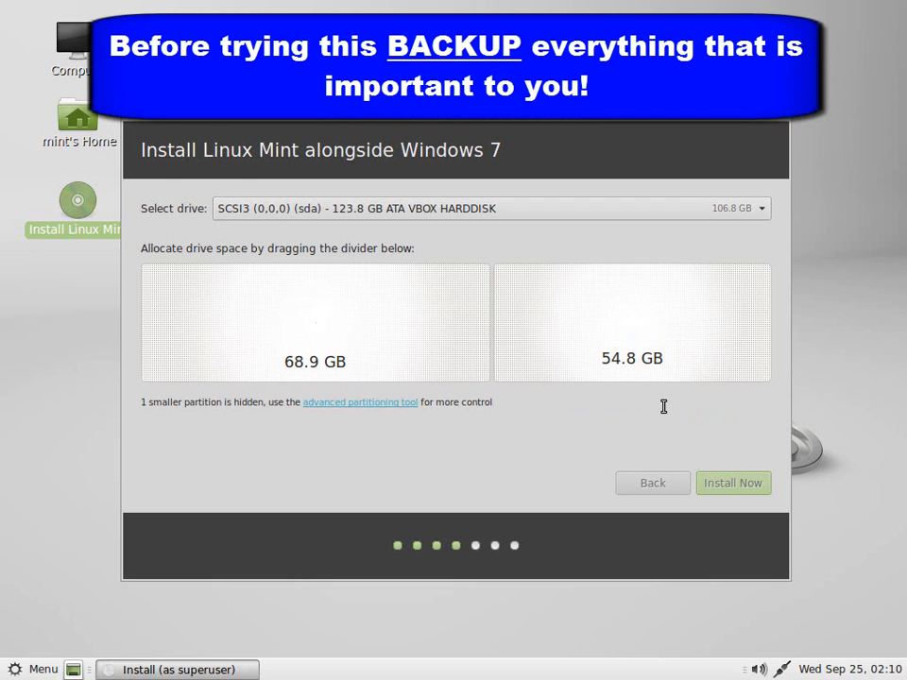
- Begin installing, keeping Chicago as the location and English (US) as the keyboard layout
left_click(733, 484)
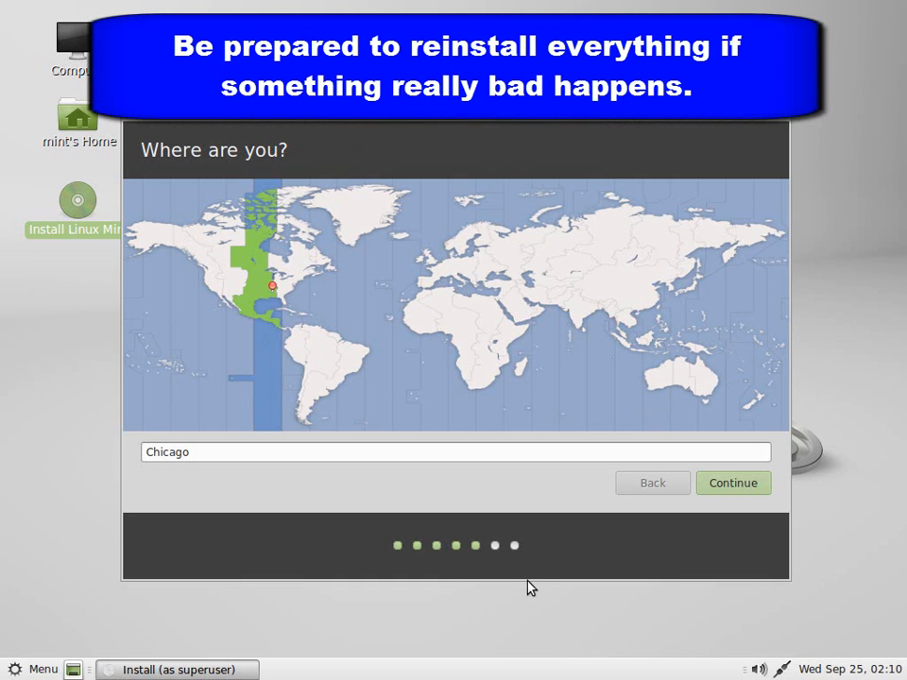
mouse_move(605, 318)
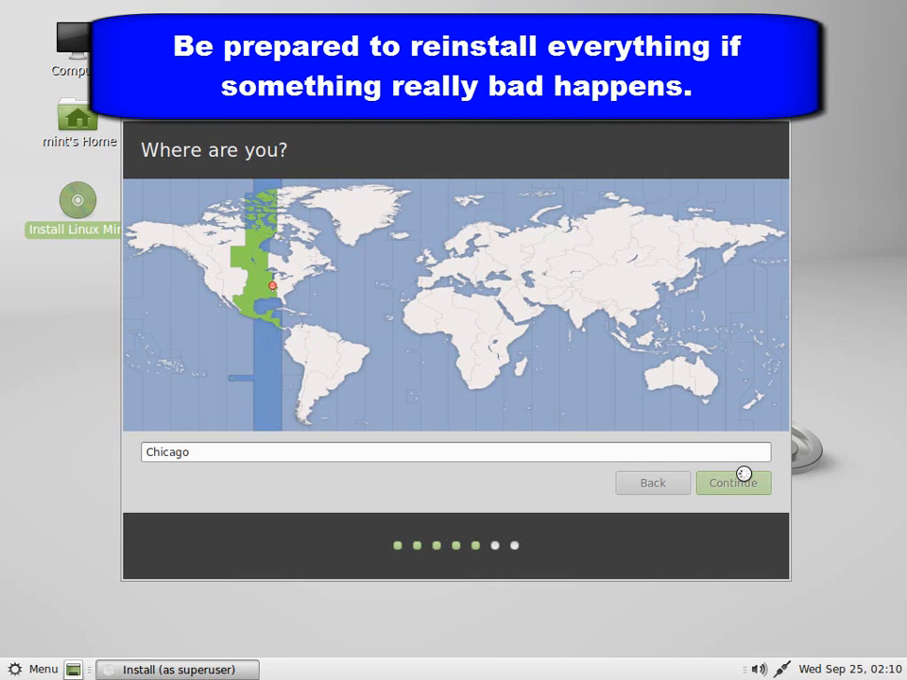
left_click(733, 484)
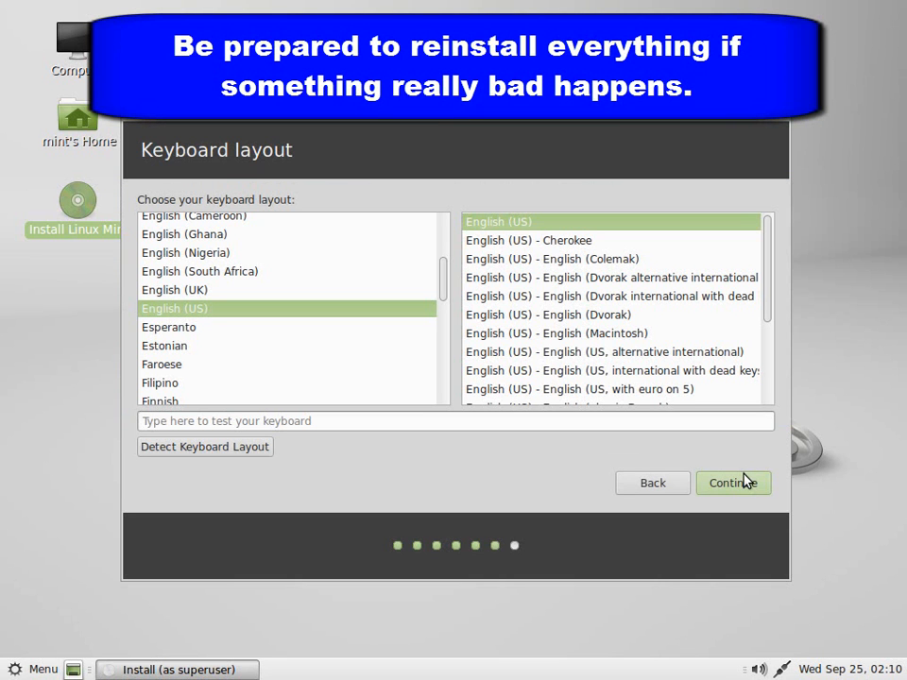
left_click(733, 484)
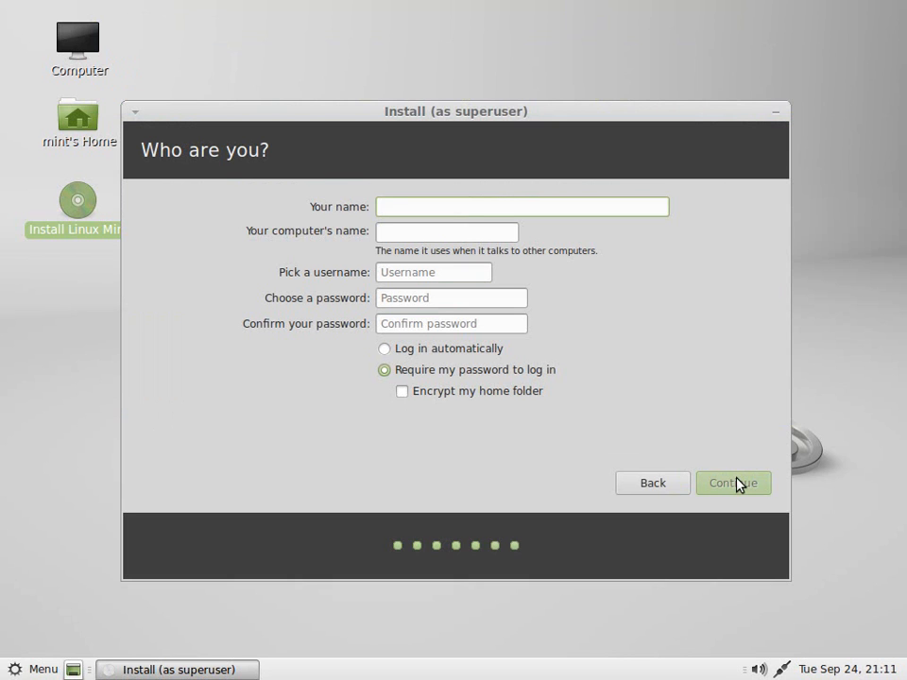
- Create the account Joe (username joe, computer joe-VirtualBox) with a matching password and continue
type("Joe")
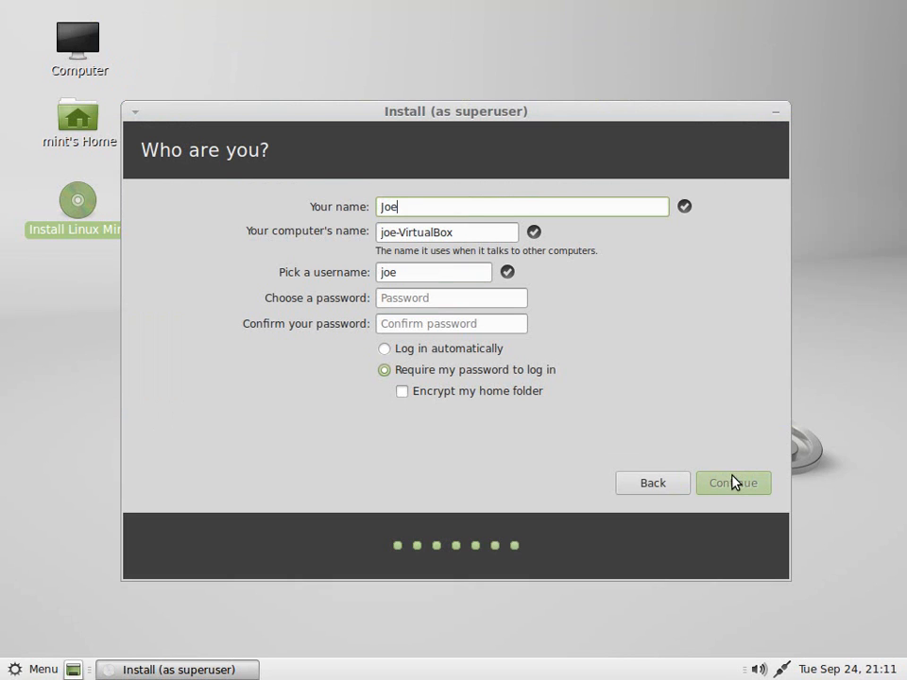
left_click(449, 298)
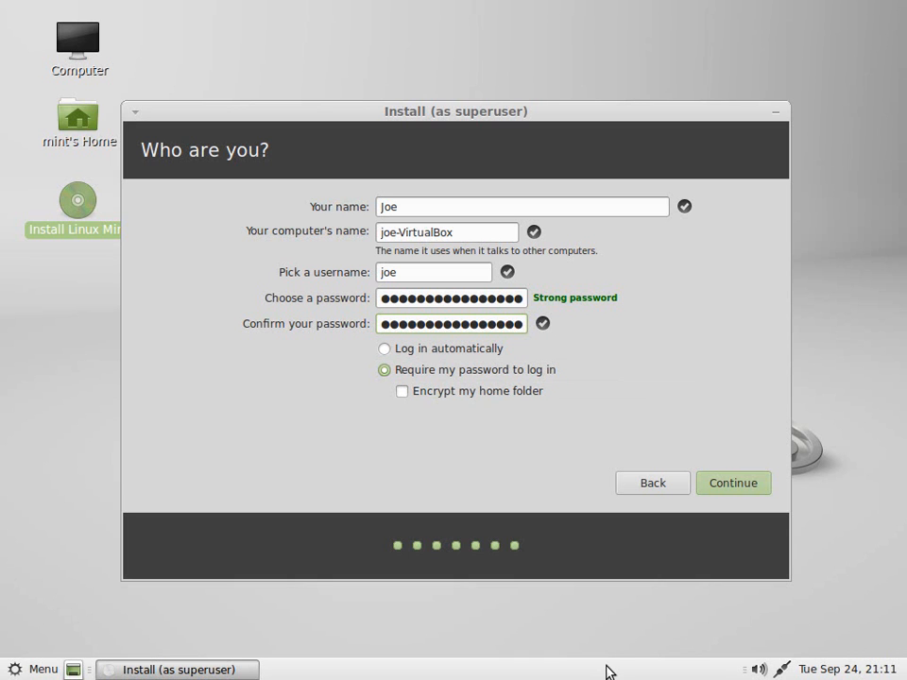
left_click(733, 484)
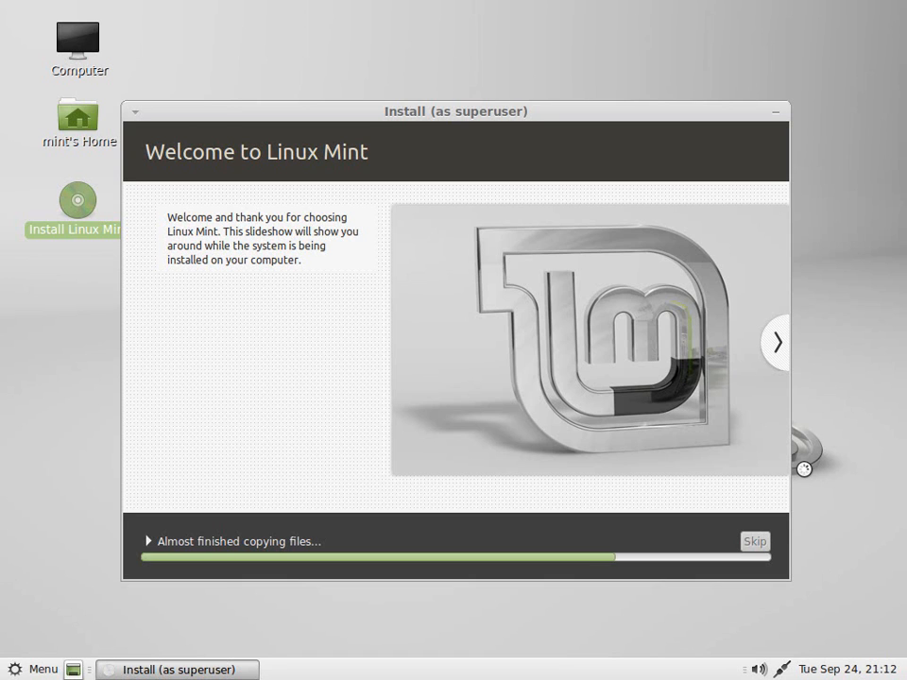
- Let file copying finish and restart into the GRUB menu listing Linux Mint 15 and Windows 7
left_click(775, 342)
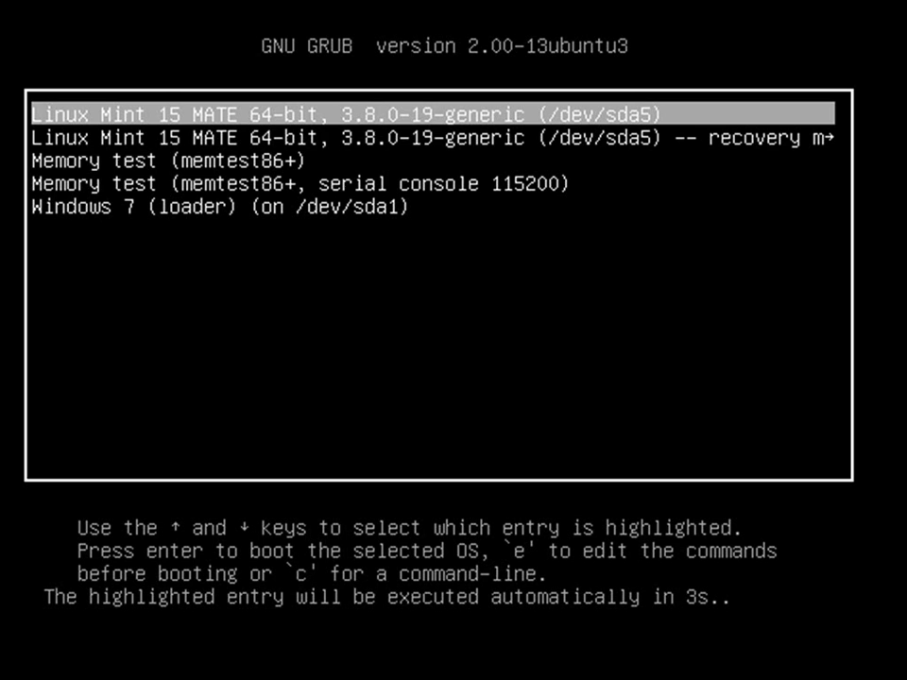
- Select 'Windows 7 (loader) (on /dev/sda1)' in GRUB and boot to the Windows 7 login screen
key("Down")
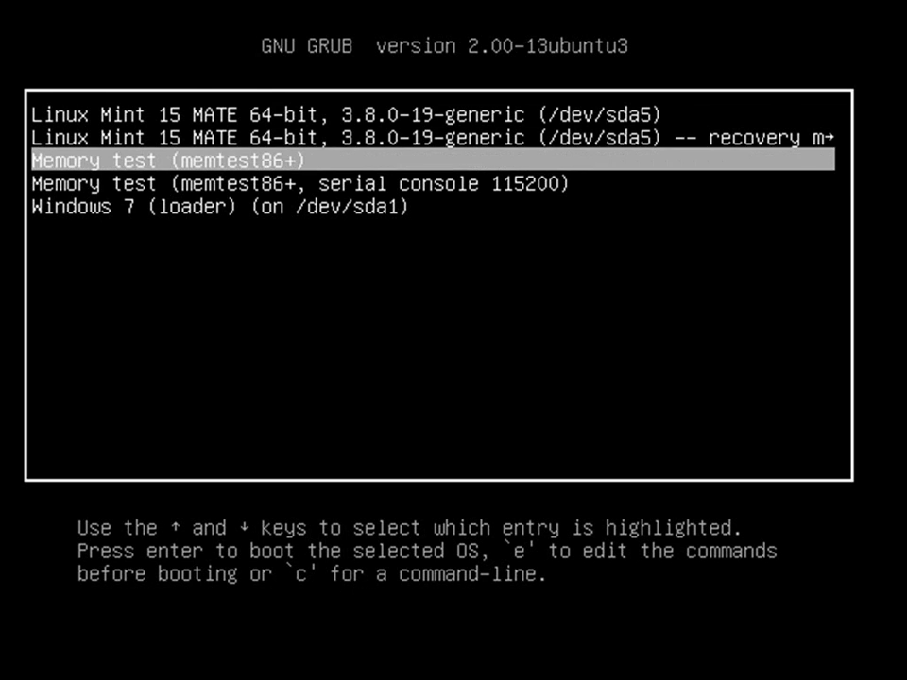
key("Down")
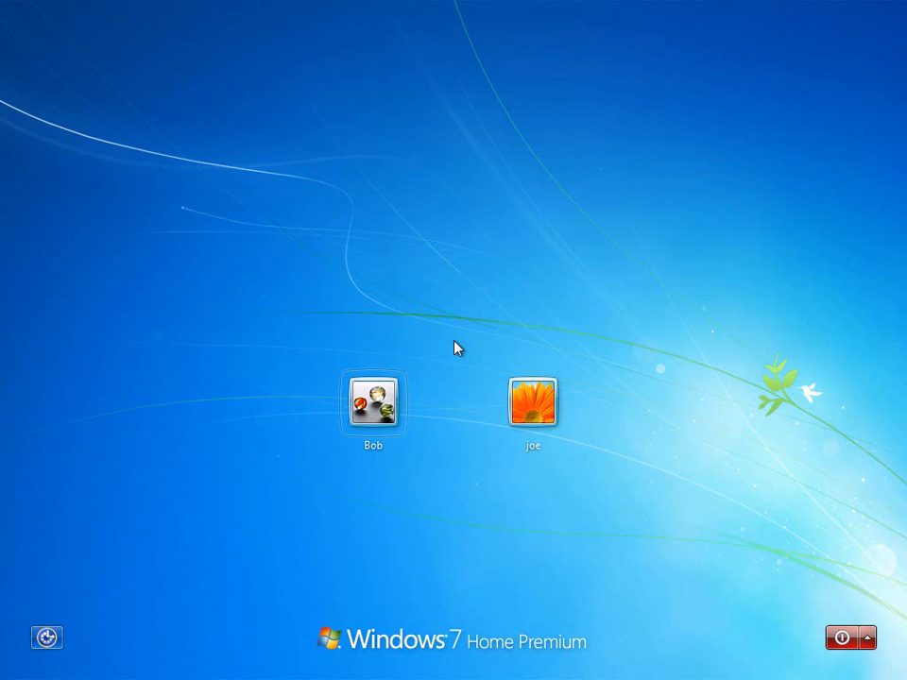
mouse_move(532, 389)
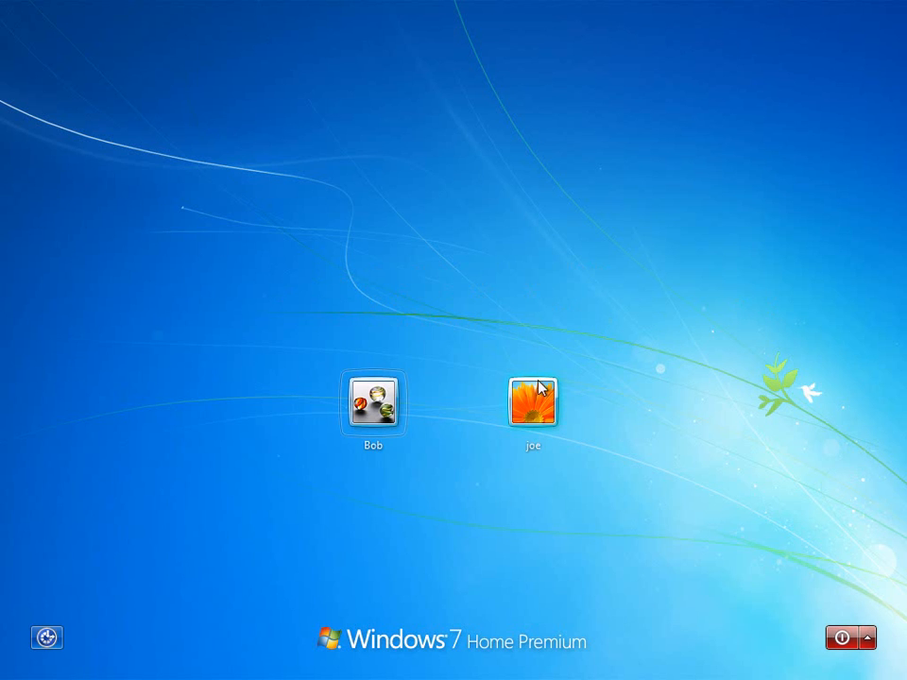
left_click(374, 404)
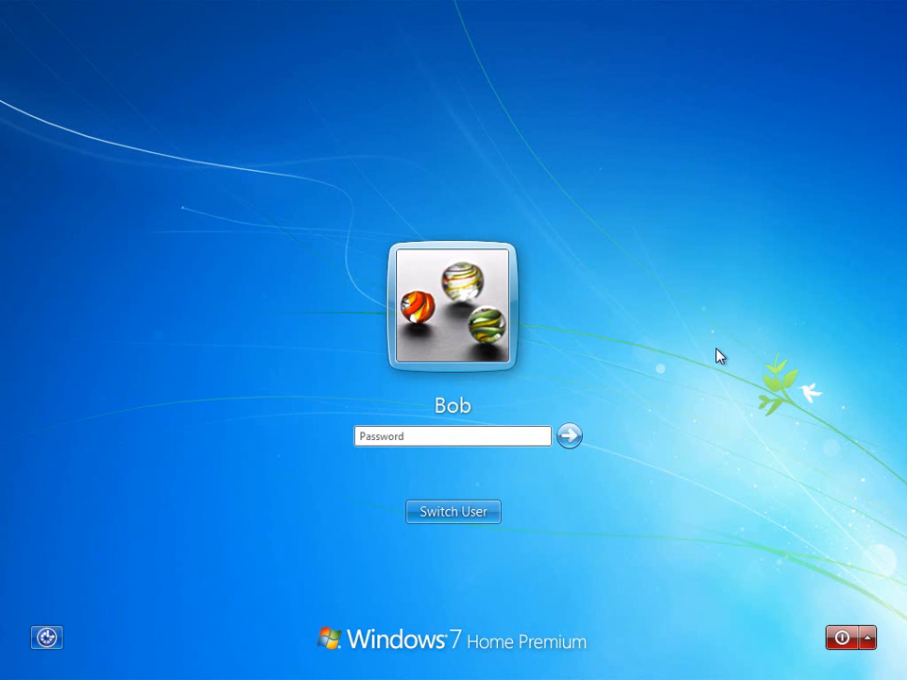
type("••••")
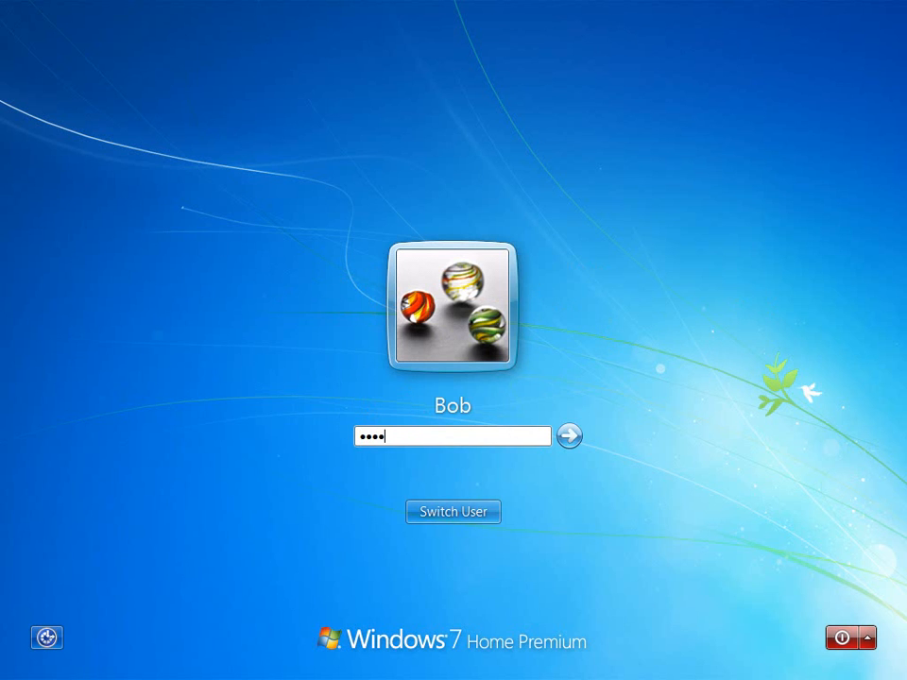
left_click(567, 434)
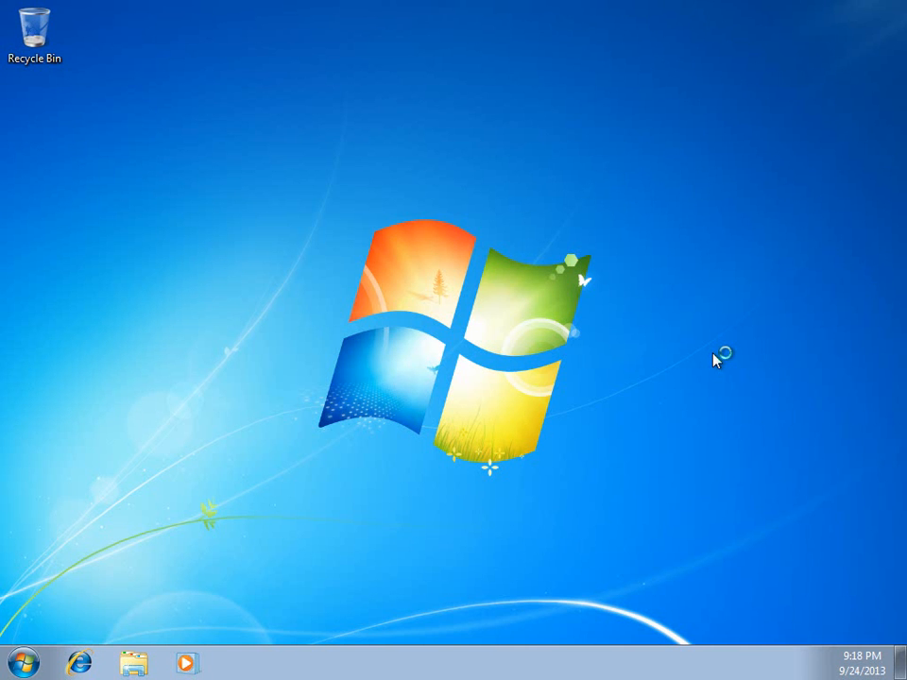
mouse_move(715, 361)
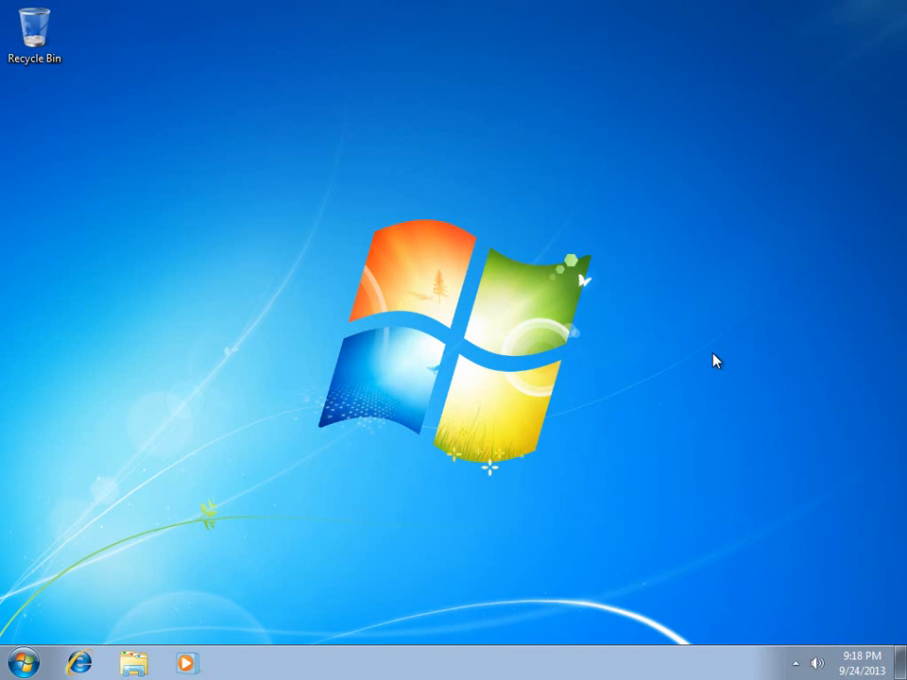
mouse_move(53, 608)
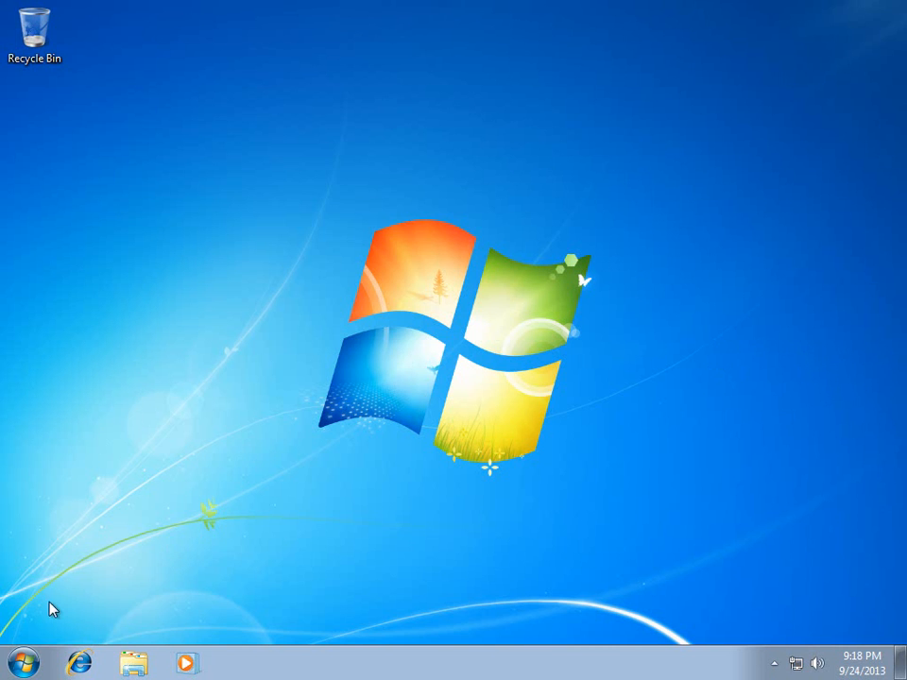
- Start Paint from the Start menu and sketch freehand black lines on the new canvas
left_click(23, 661)
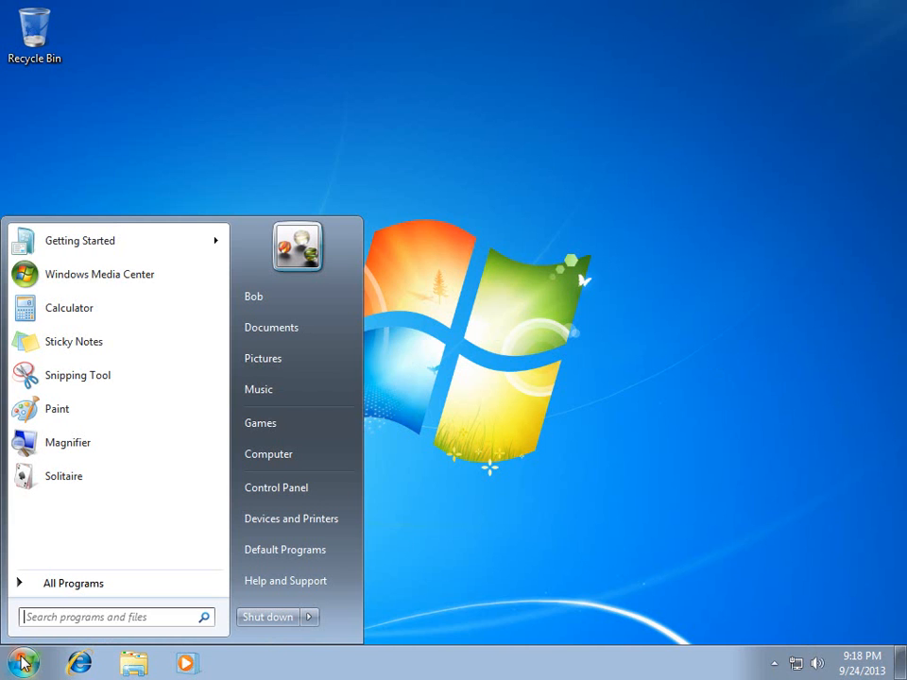
left_click(23, 661)
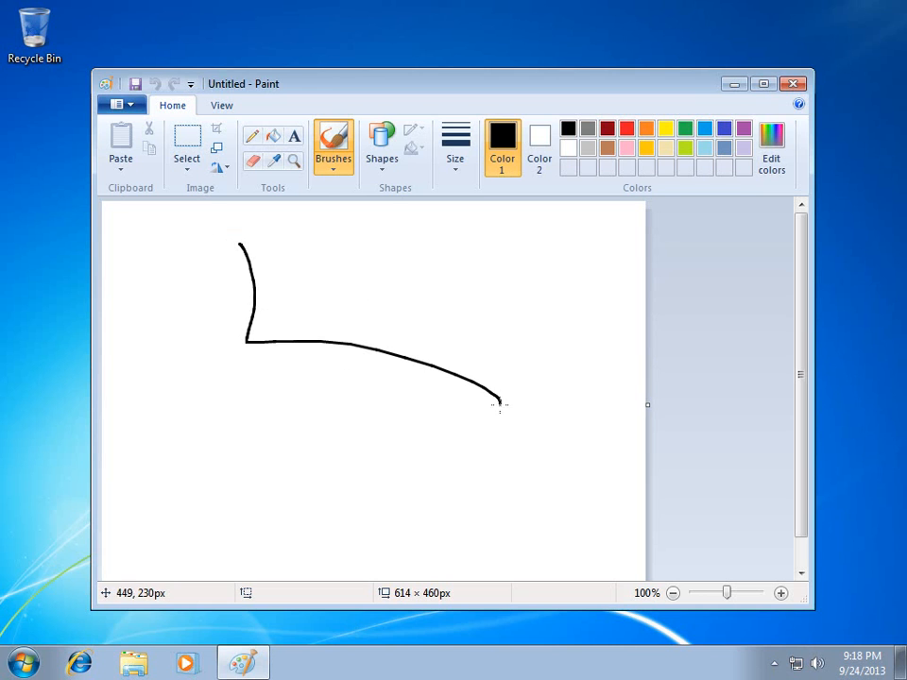
left_click_drag(344, 381, 245, 463)
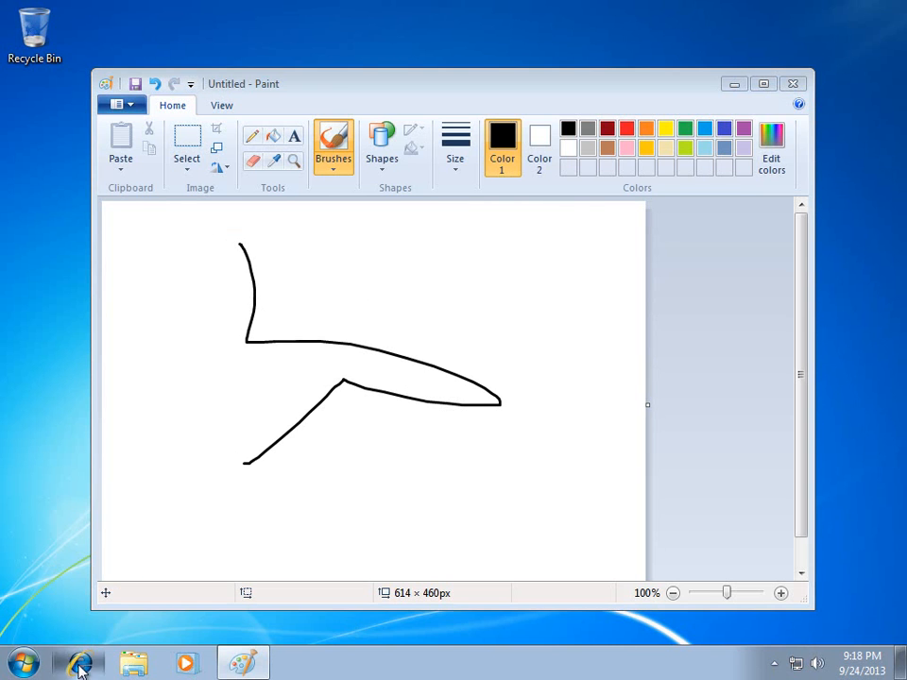
mouse_move(697, 108)
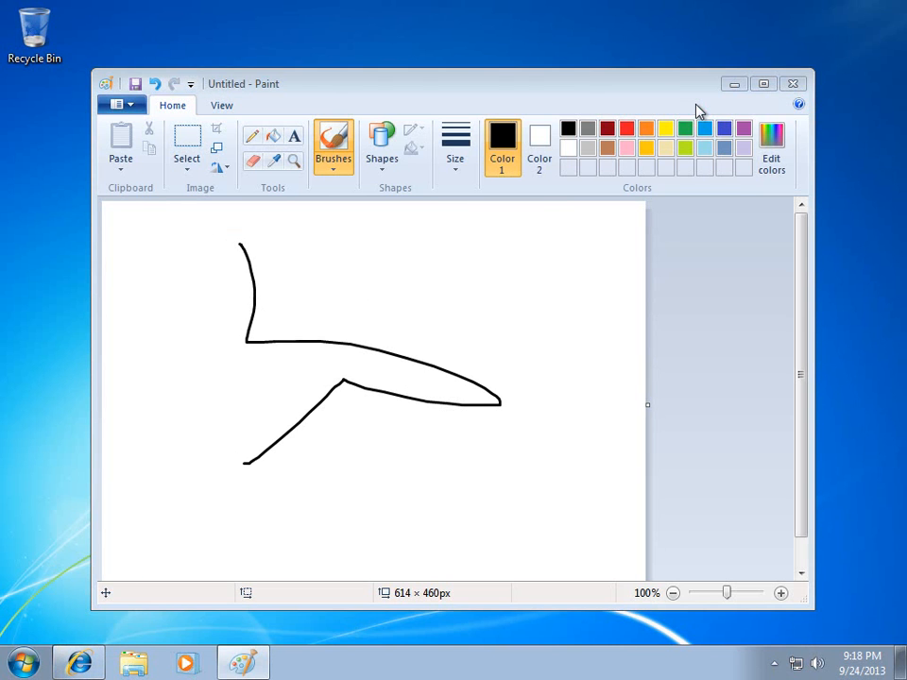
left_click(79, 661)
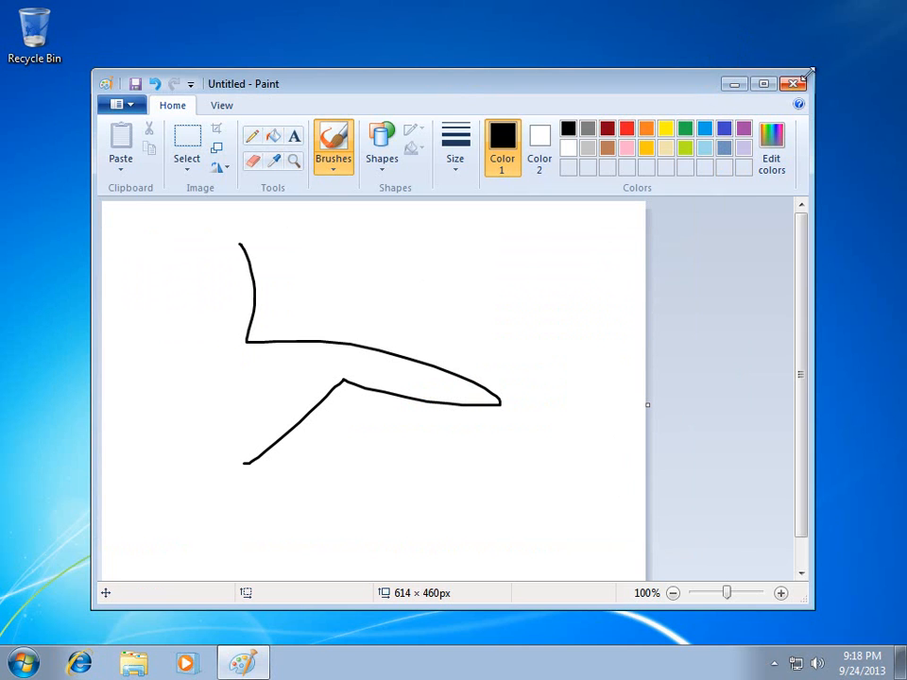
- Close Paint without saving and restart Windows 7, rebooting into the Linux Mint login for Joe
left_click(794, 83)
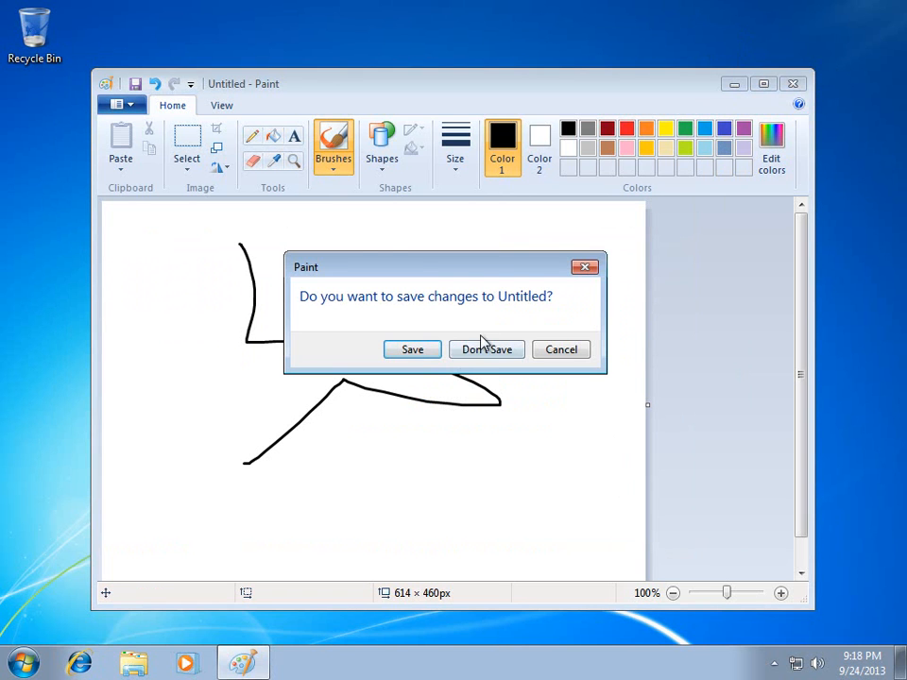
left_click(488, 350)
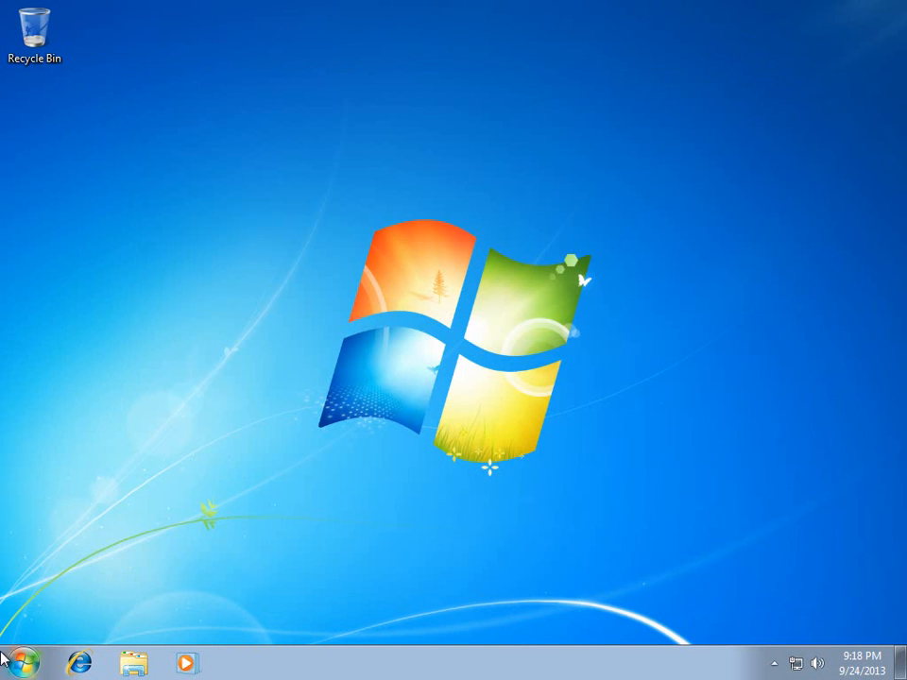
left_click(310, 616)
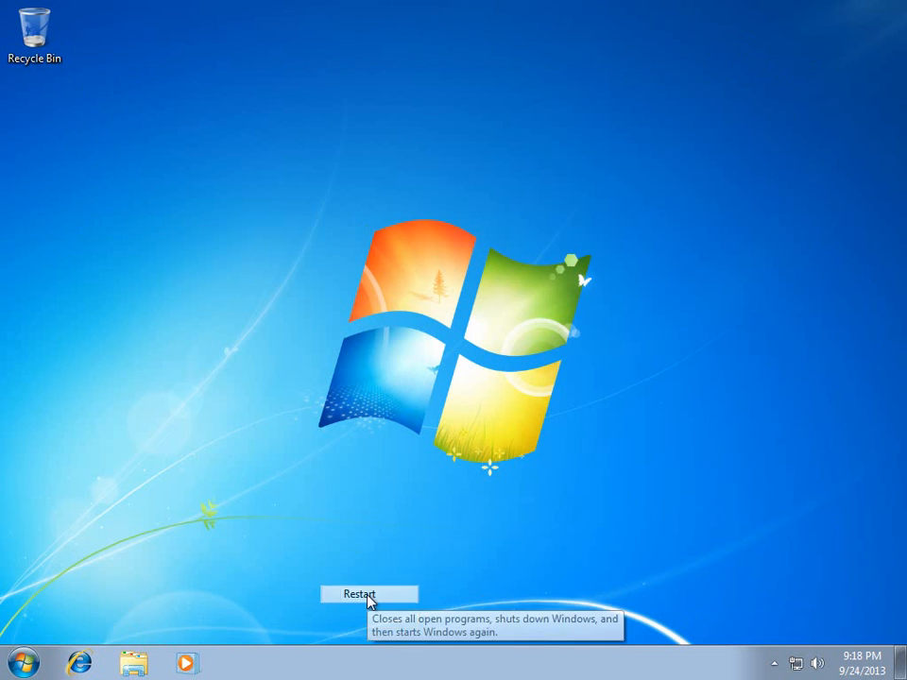
left_click(359, 593)
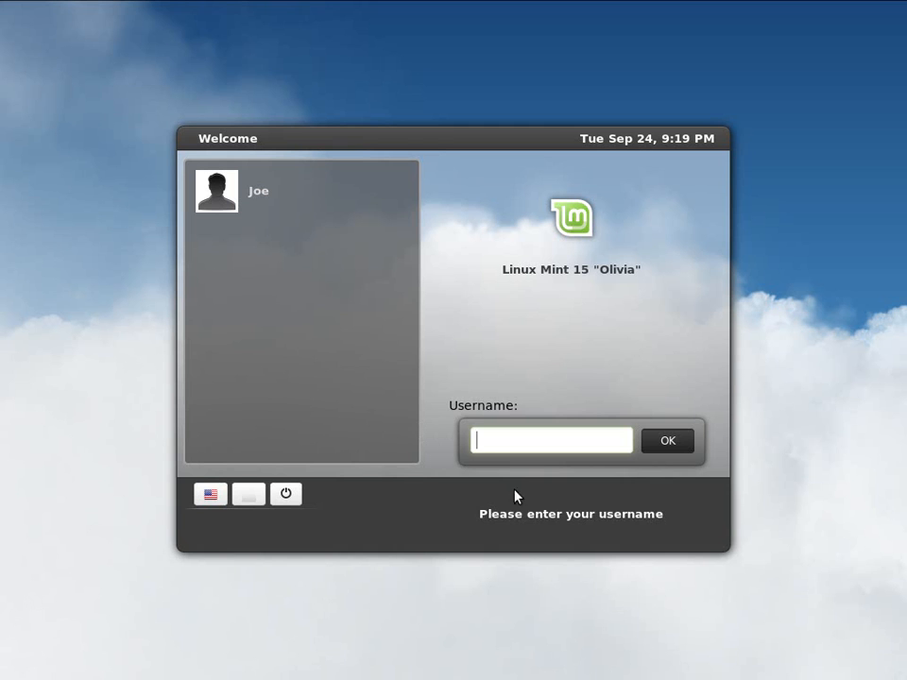
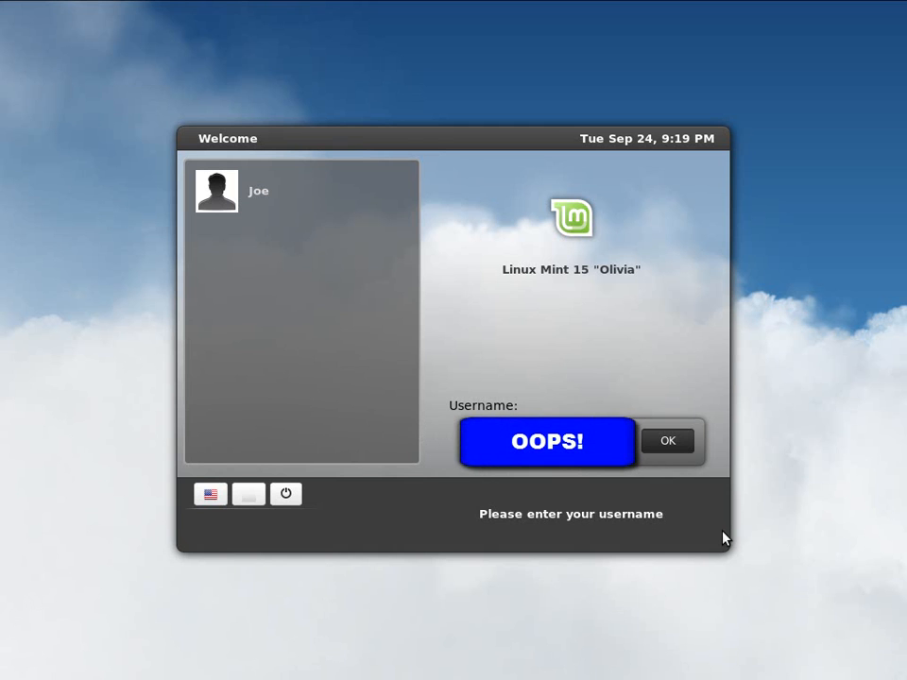
- Sign in as Joe at the MDM login with his password to reach the MATE desktop
left_click(667, 440)
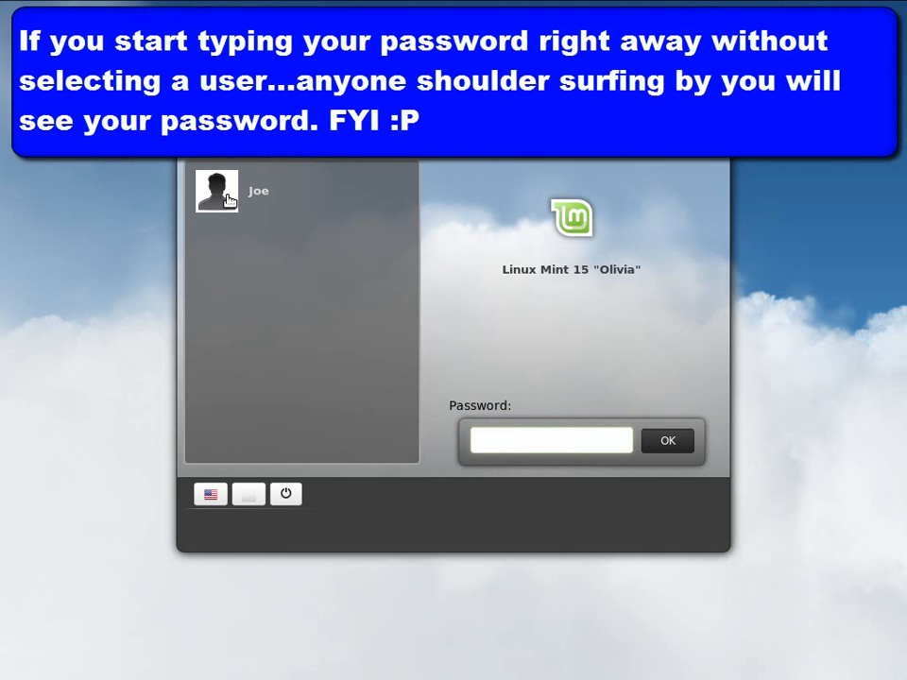
left_click(547, 440)
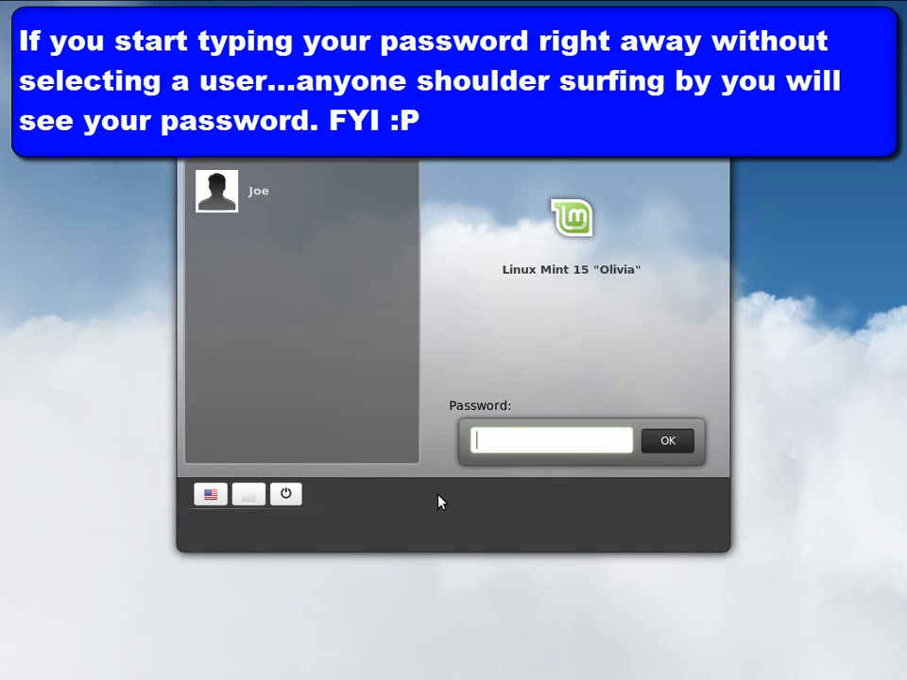
type("password")
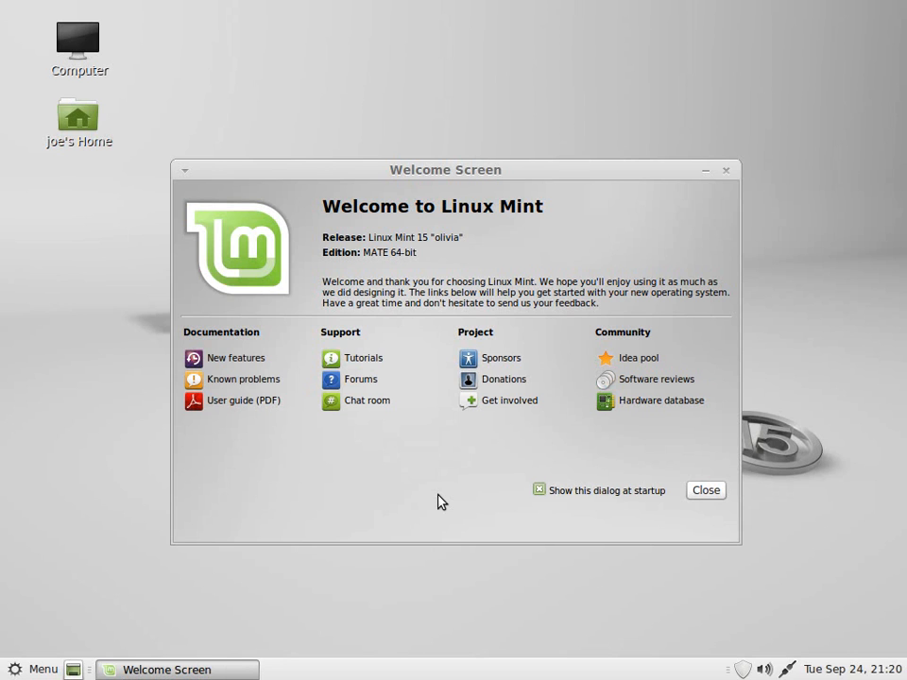
mouse_move(725, 173)
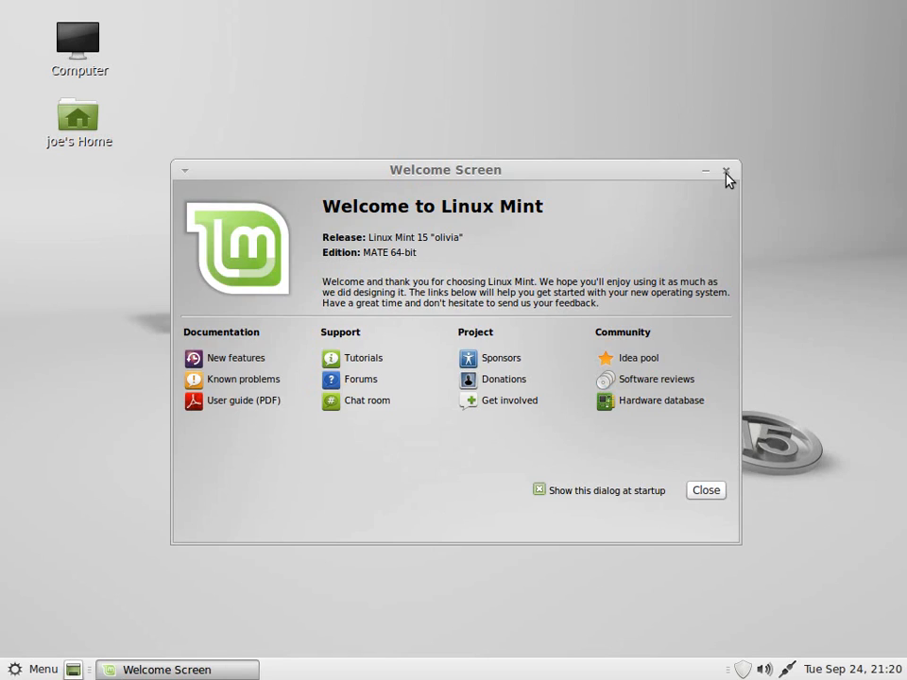
- Close the Welcome to Linux Mint window, leaving the clean MATE desktop
left_click(725, 174)
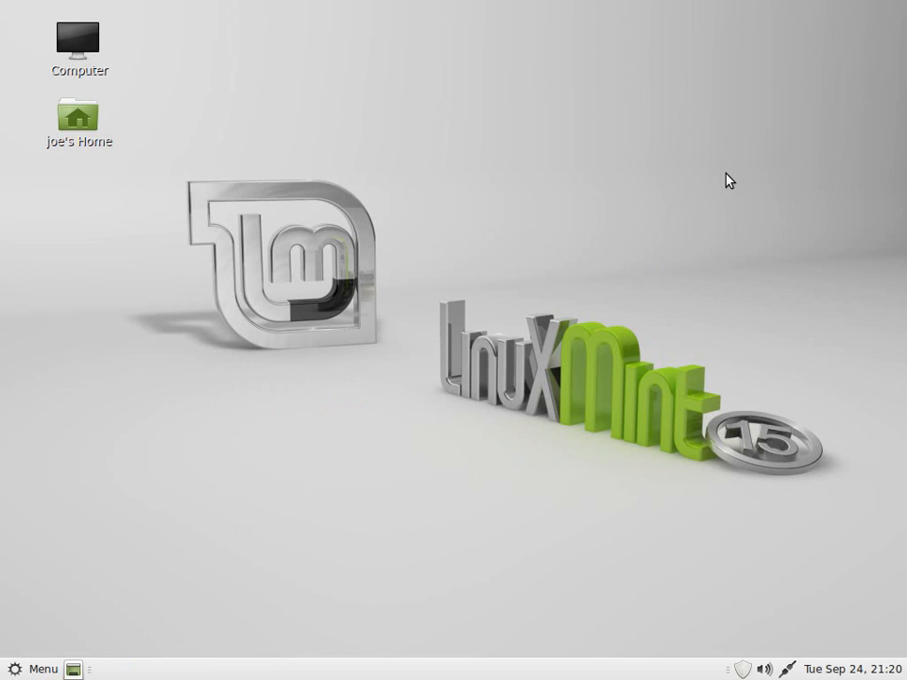